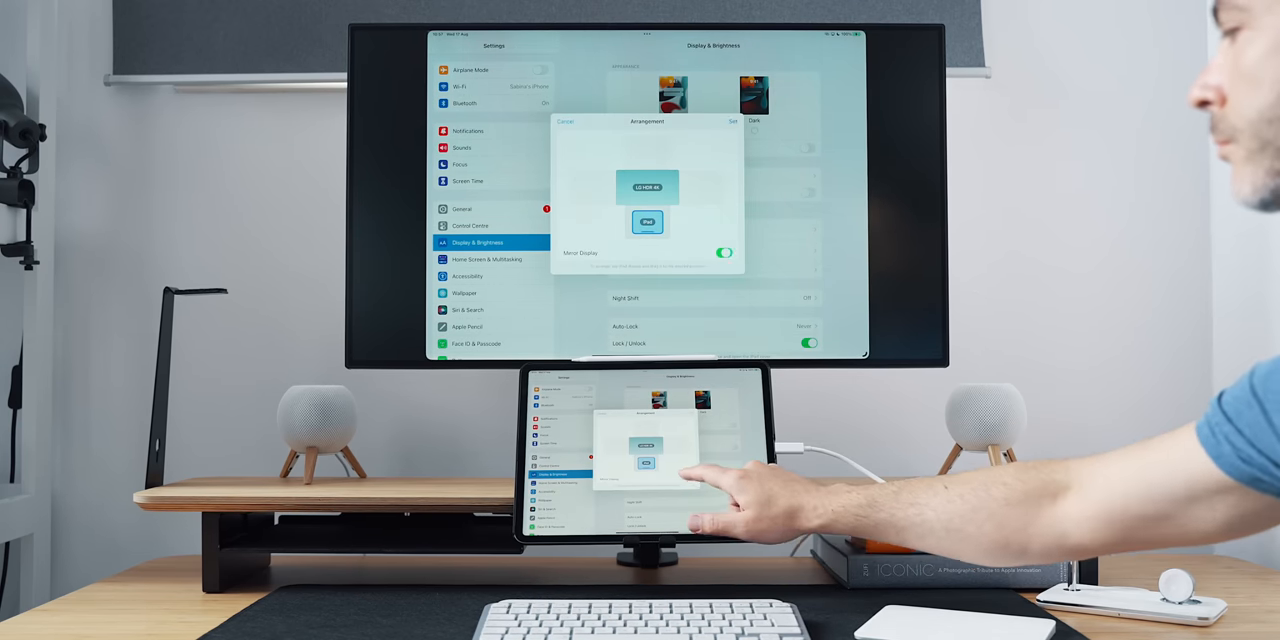
Show the Arrangement sheet placing the LG HDR 4K monitor above the iPad
{"action": "left_click", "coordinate": [645, 464]}
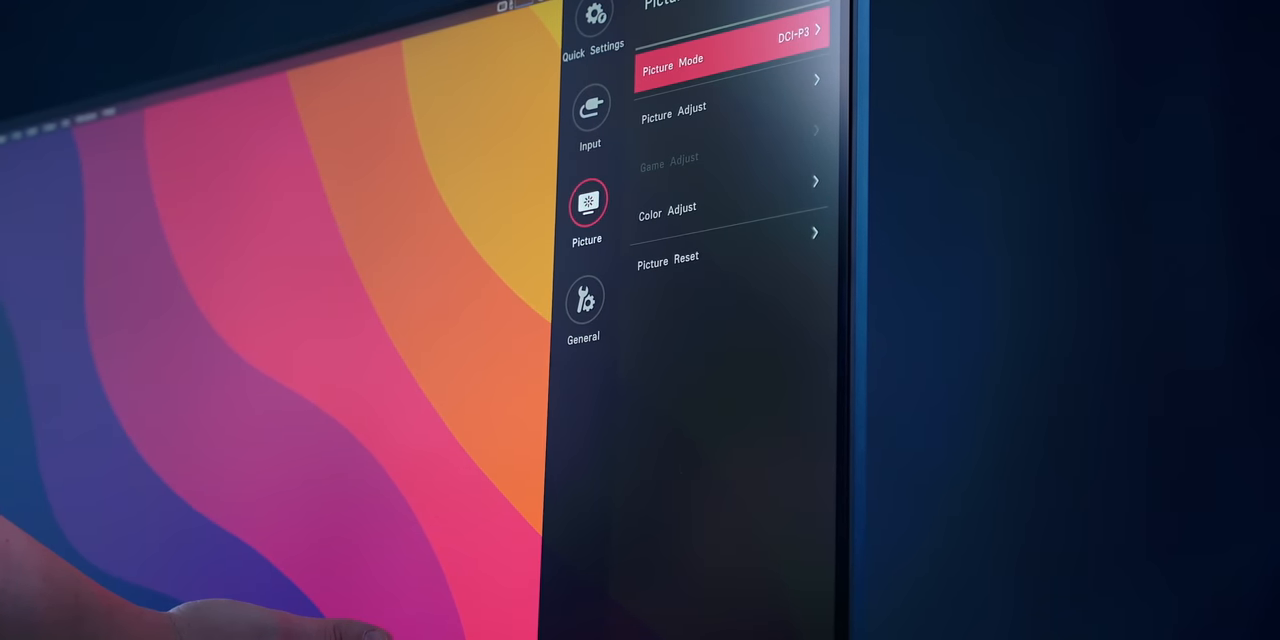
Expand the LG monitor's Picture Mode presets list, keeping DCI-P3 selected
{"action": "left_click", "coordinate": [700, 72]}
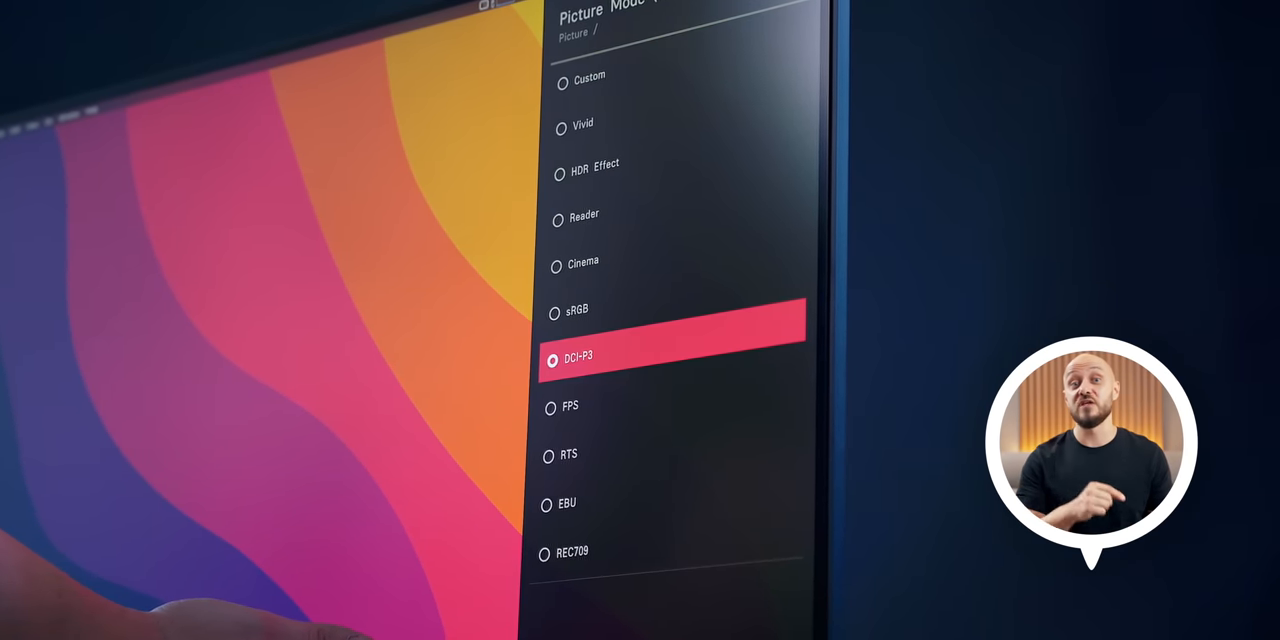